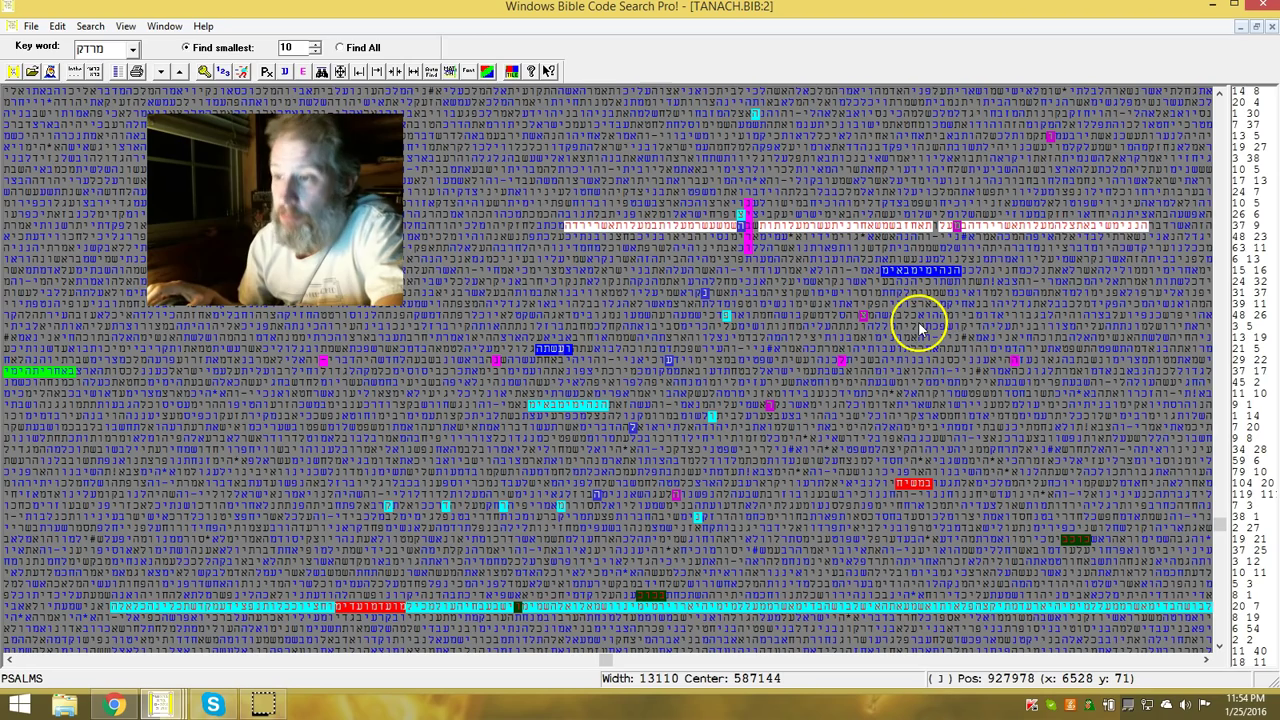
{"action": "mouse_move", "coordinate": [750, 200]}
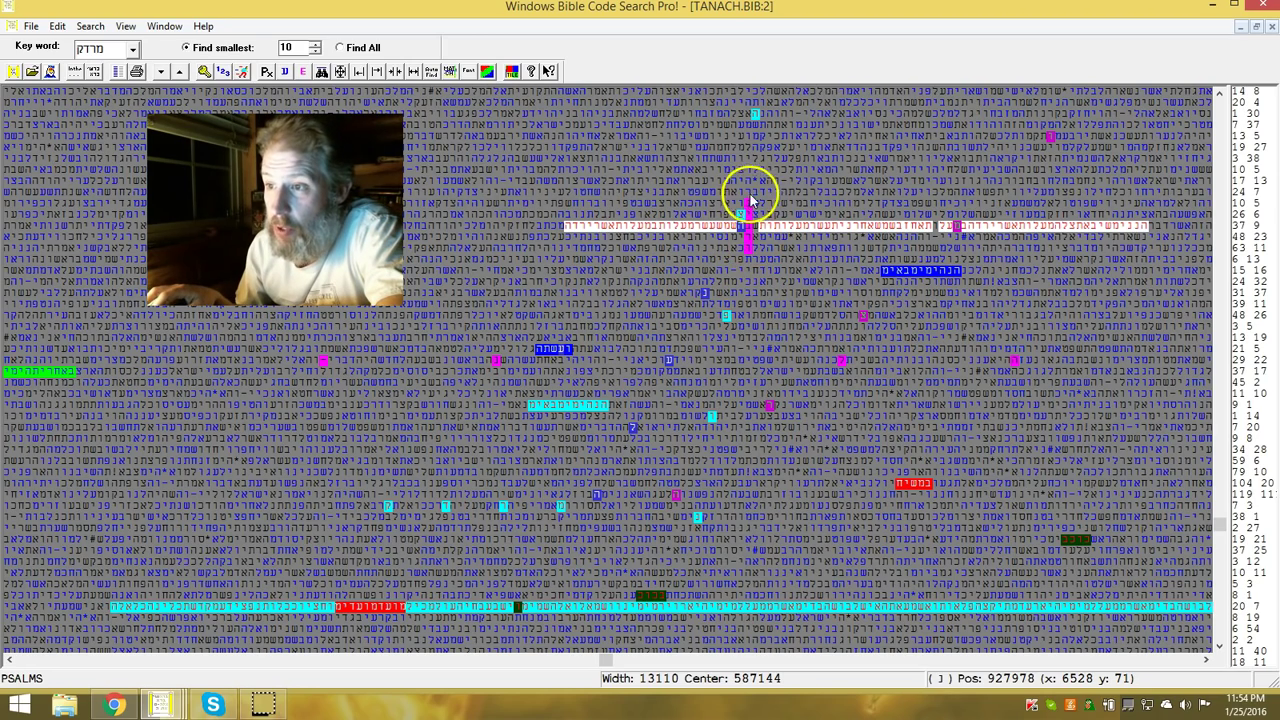
{"action": "mouse_move", "coordinate": [748, 195]}
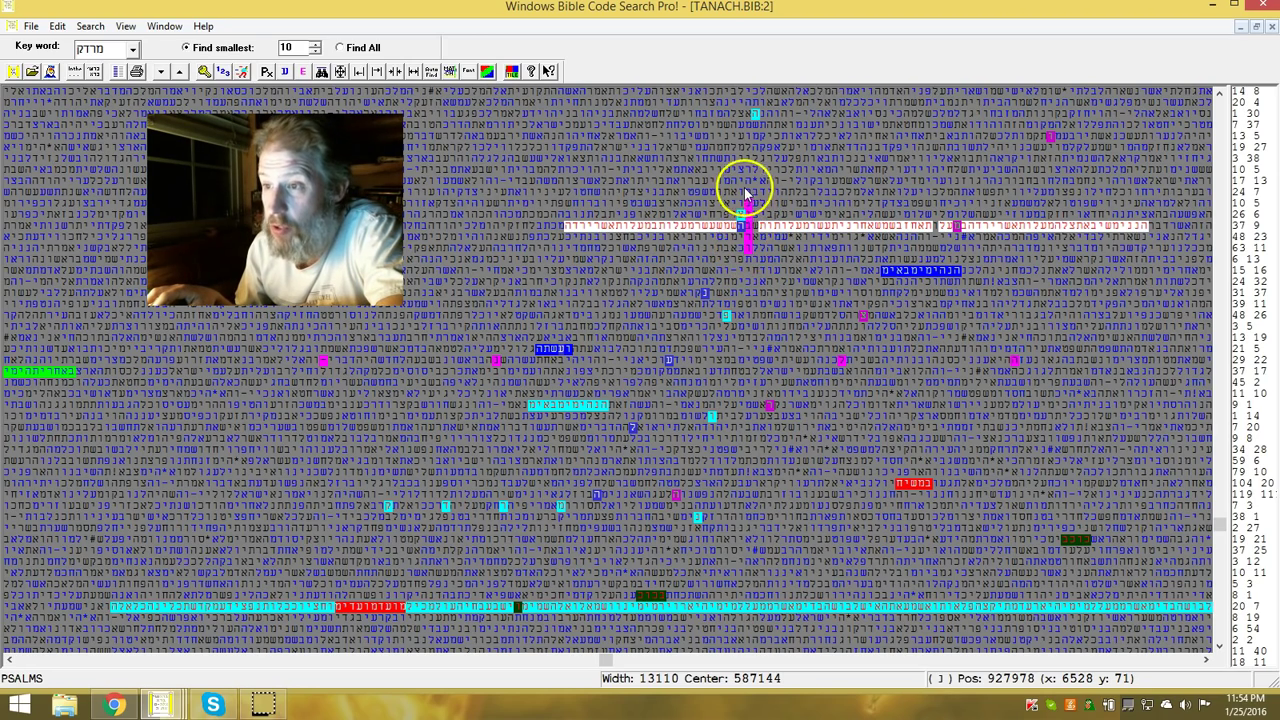
{"action": "mouse_move", "coordinate": [672, 372]}
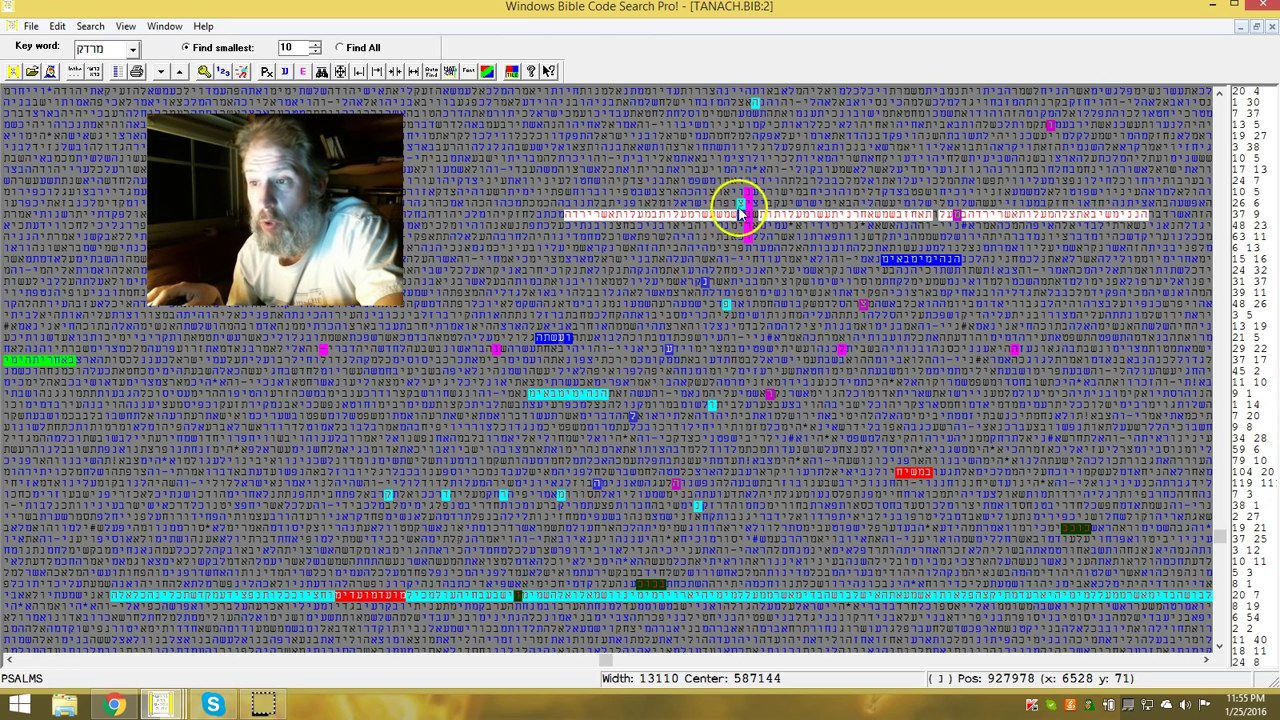
{"action": "mouse_move", "coordinate": [715, 275]}
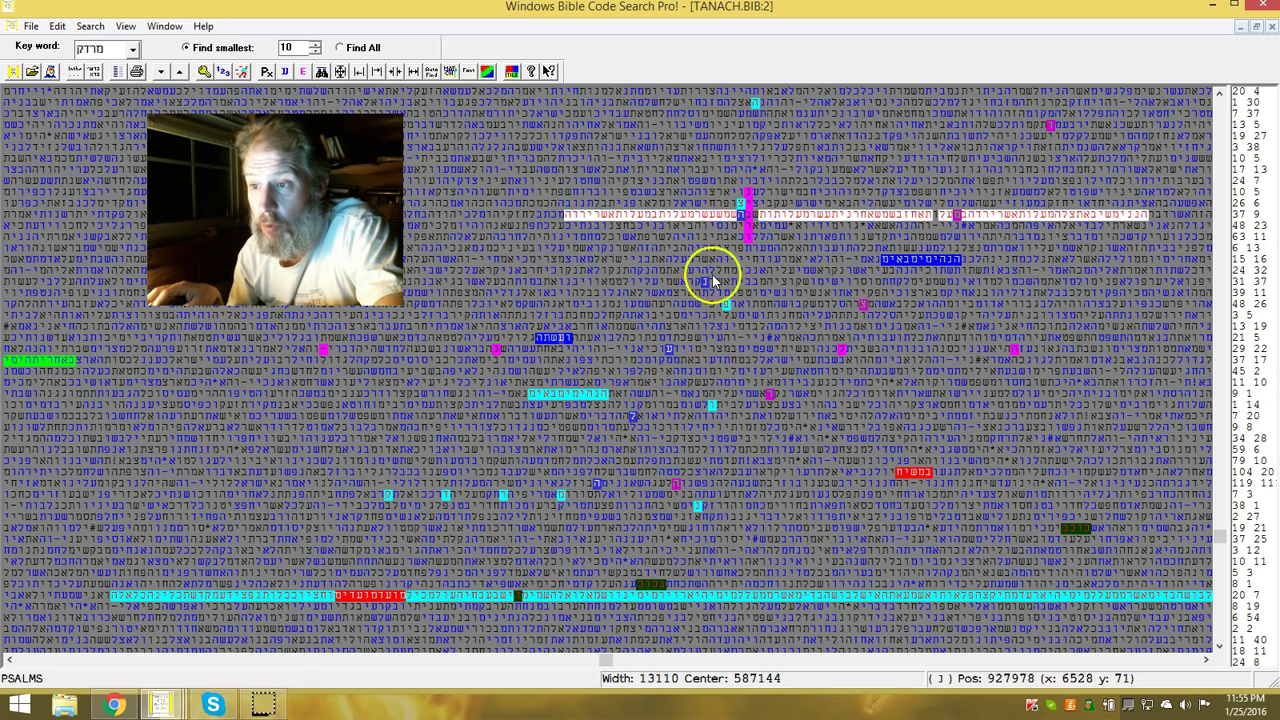
{"action": "mouse_move", "coordinate": [593, 508]}
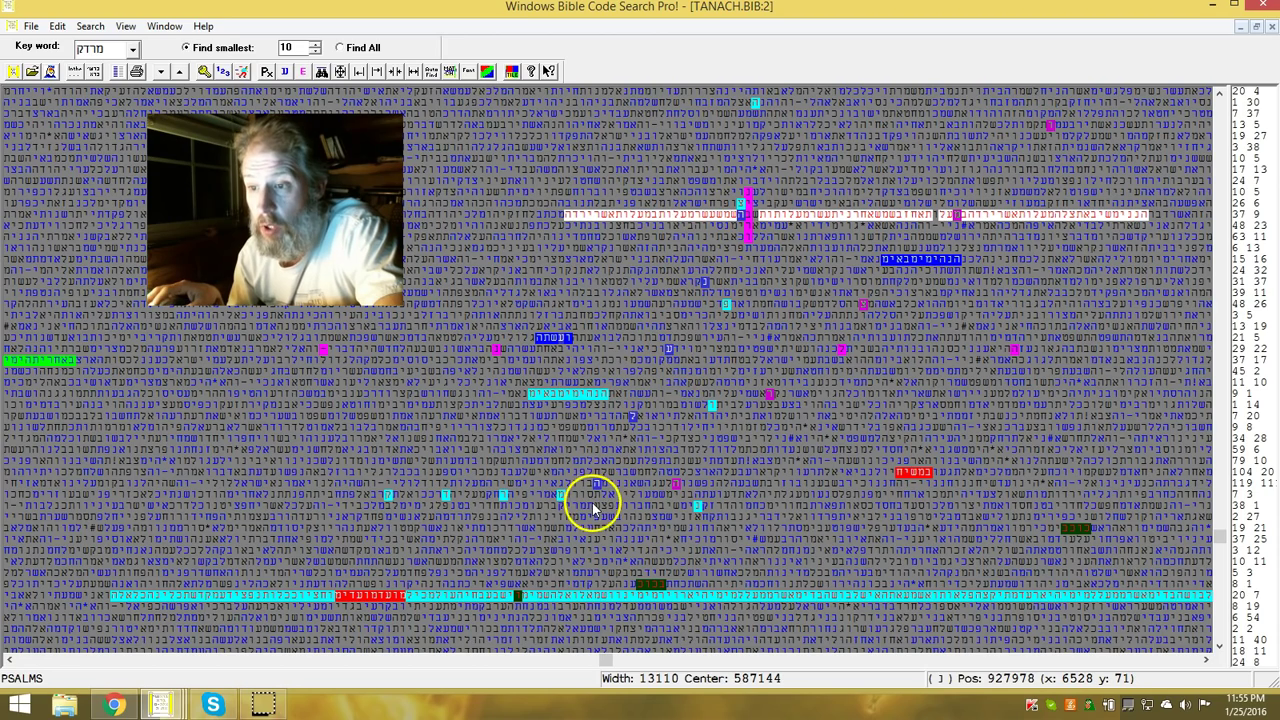
{"action": "mouse_move", "coordinate": [665, 345]}
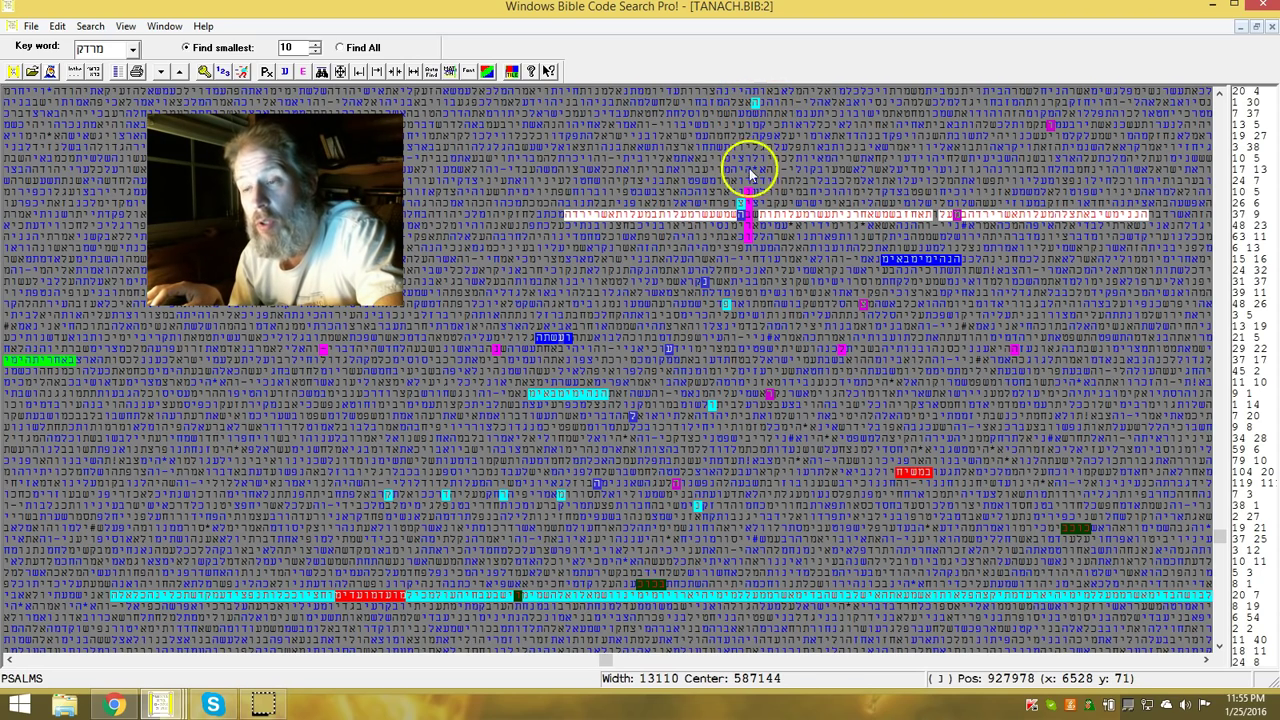
{"action": "mouse_move", "coordinate": [615, 420]}
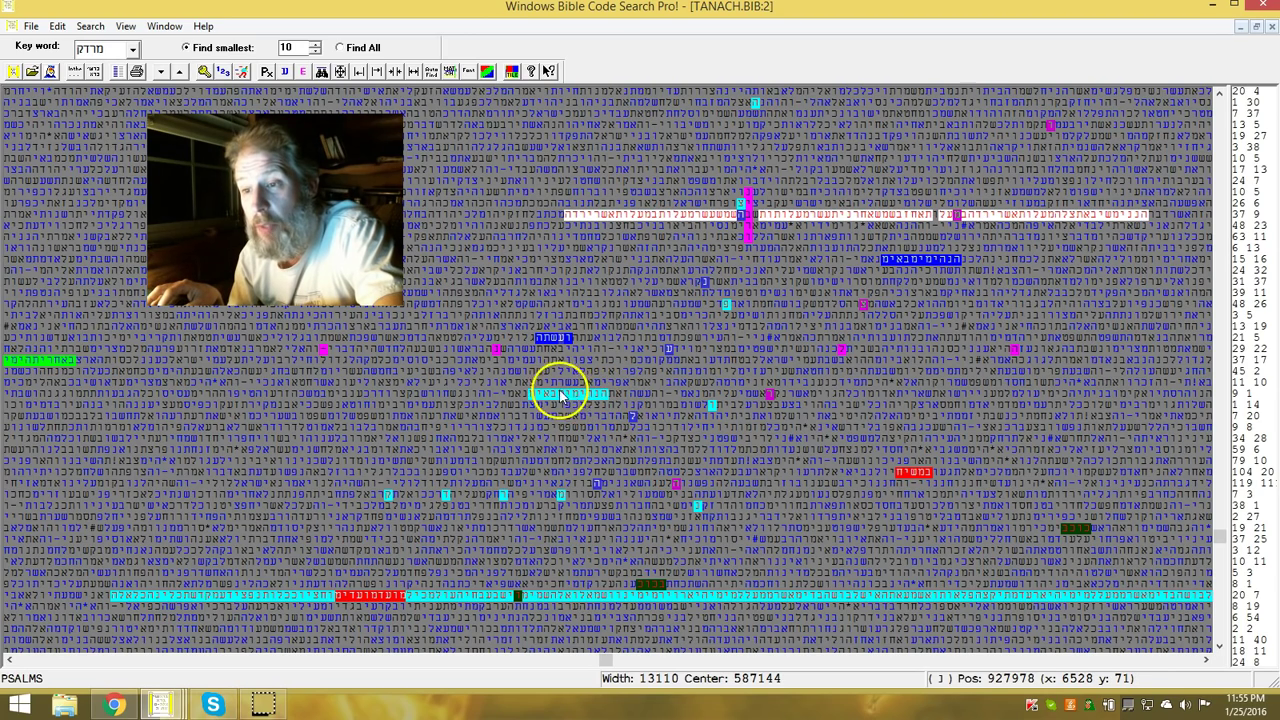
{"action": "mouse_move", "coordinate": [610, 400]}
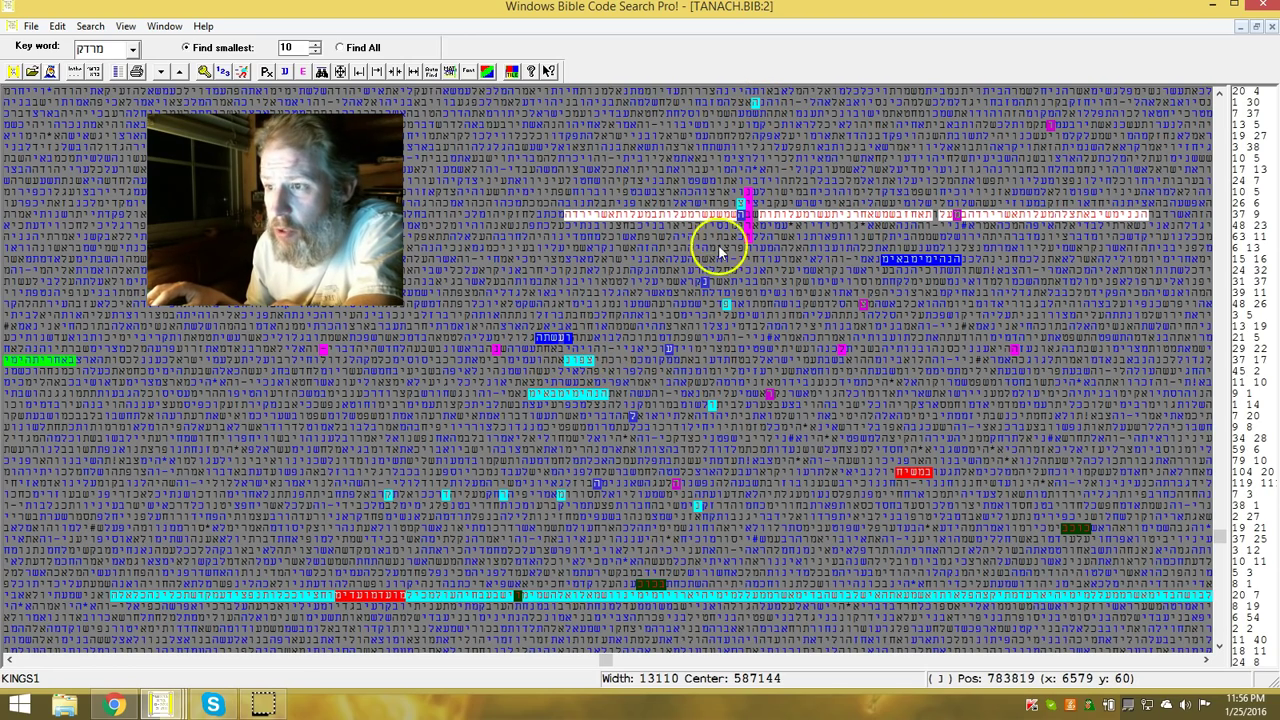
{"action": "mouse_move", "coordinate": [570, 365]}
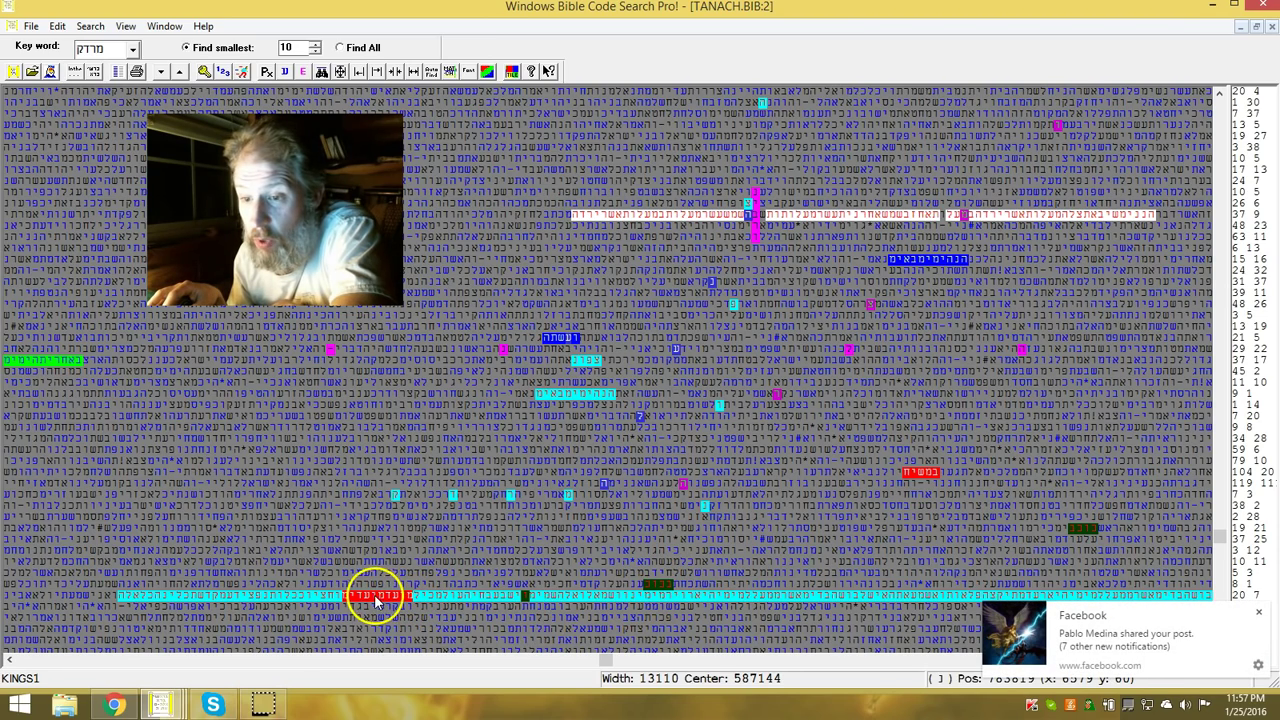
{"action": "mouse_move", "coordinate": [415, 600]}
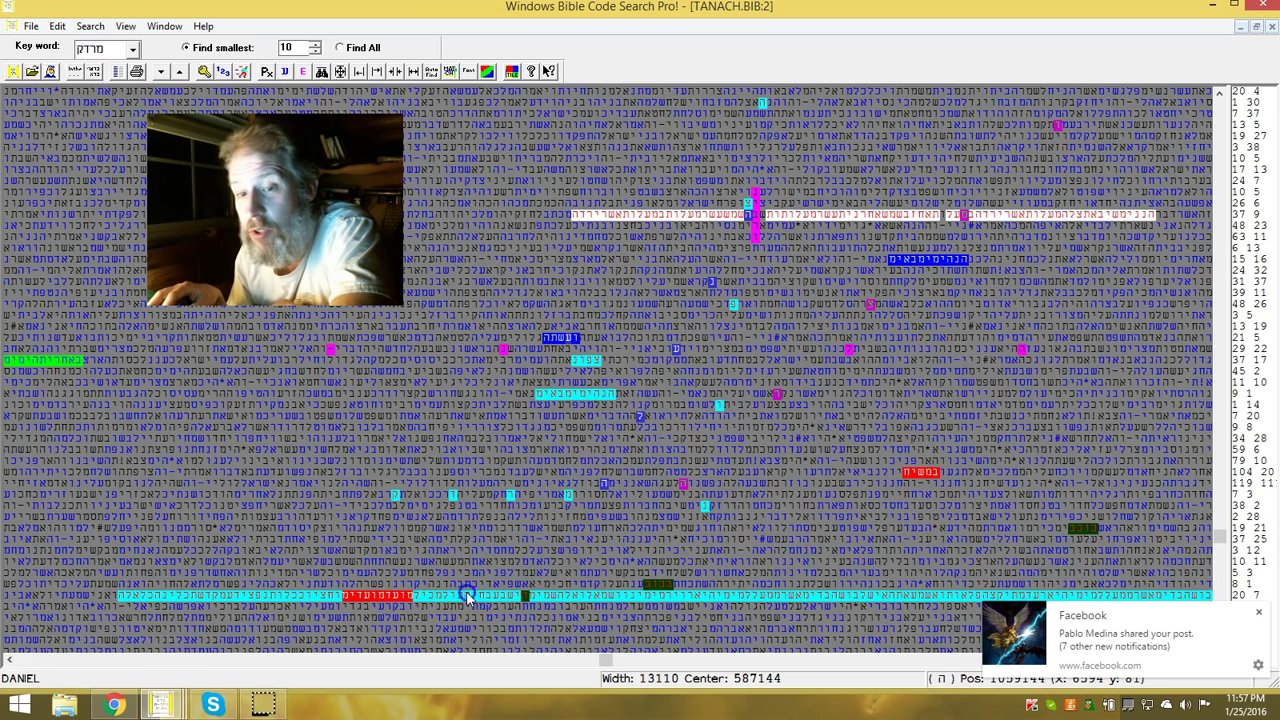
{"action": "mouse_move", "coordinate": [1010, 355]}
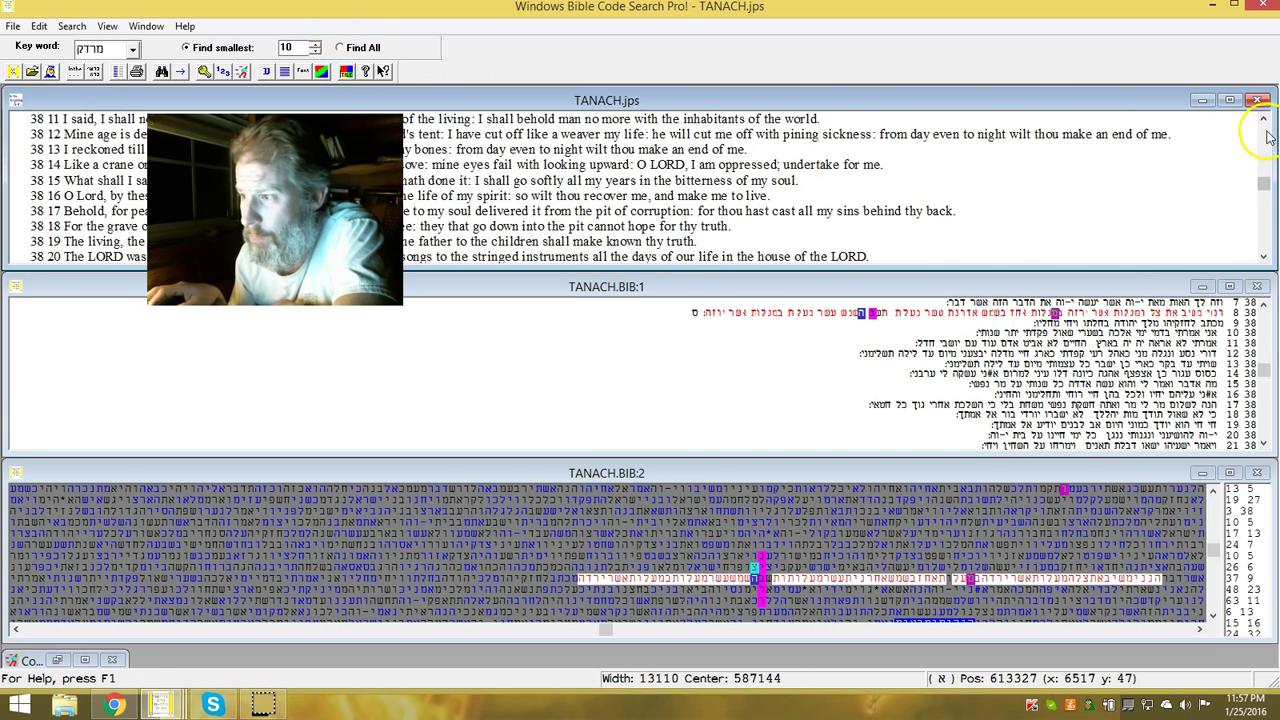
Step: Tile the windows and scroll the English TANACH.jps text to chapter 38, verse 7
{"action": "left_click", "coordinate": [1263, 119]}
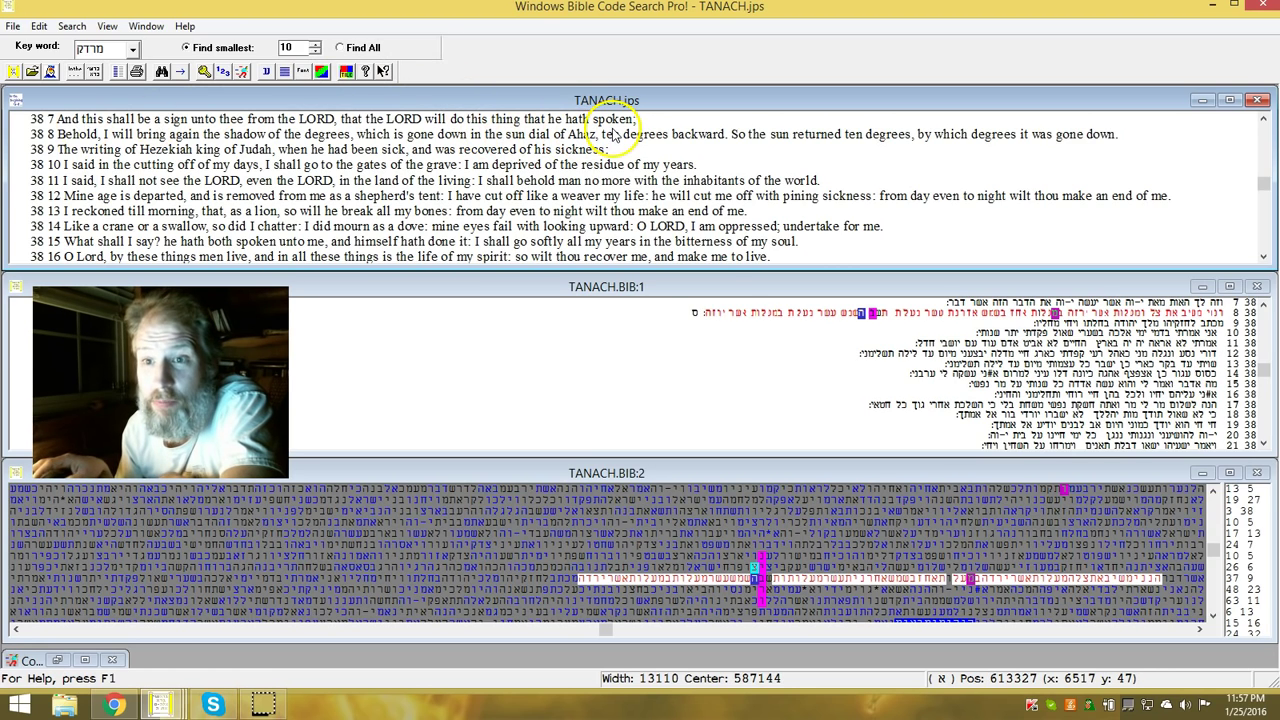
{"action": "mouse_move", "coordinate": [155, 145]}
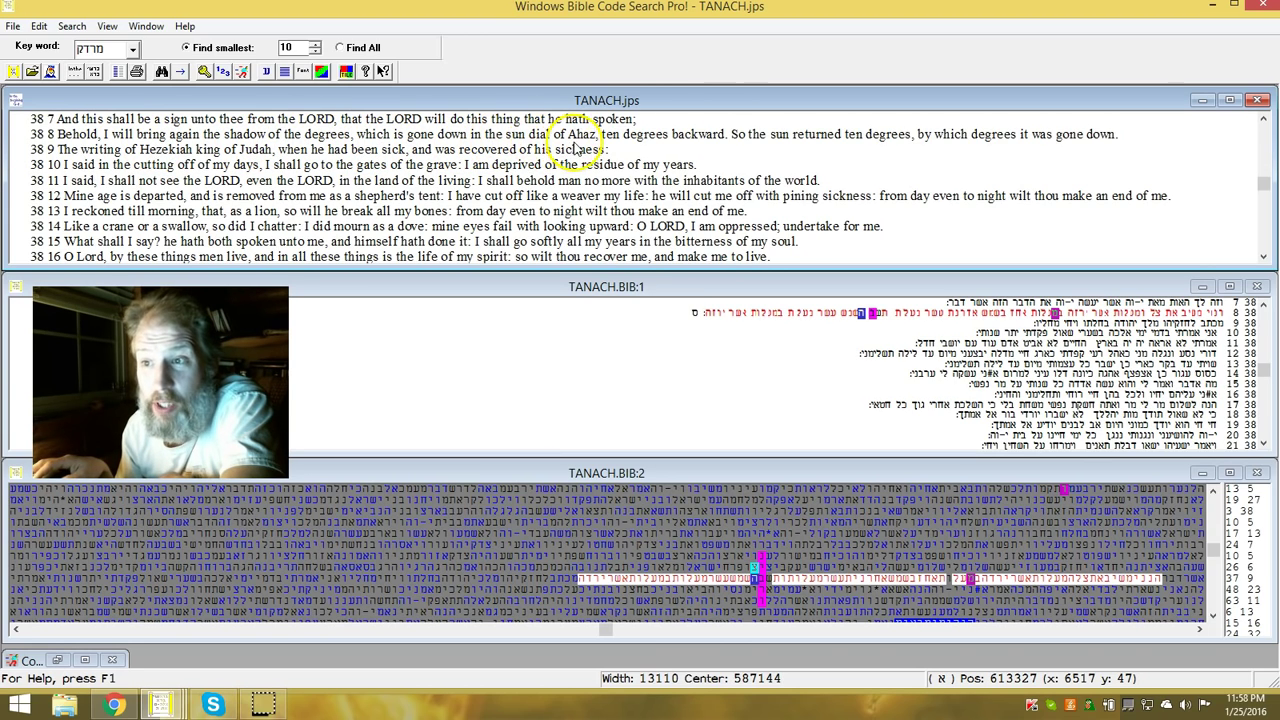
{"action": "mouse_move", "coordinate": [680, 147]}
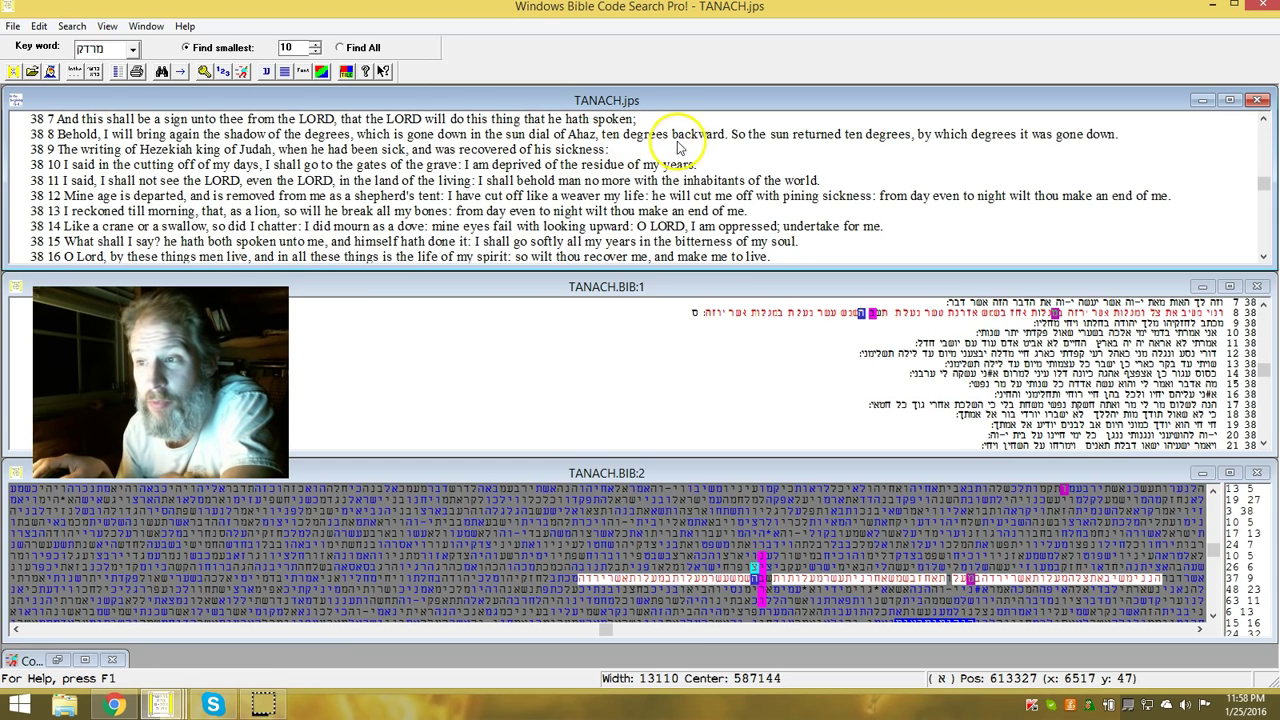
{"action": "mouse_move", "coordinate": [940, 182]}
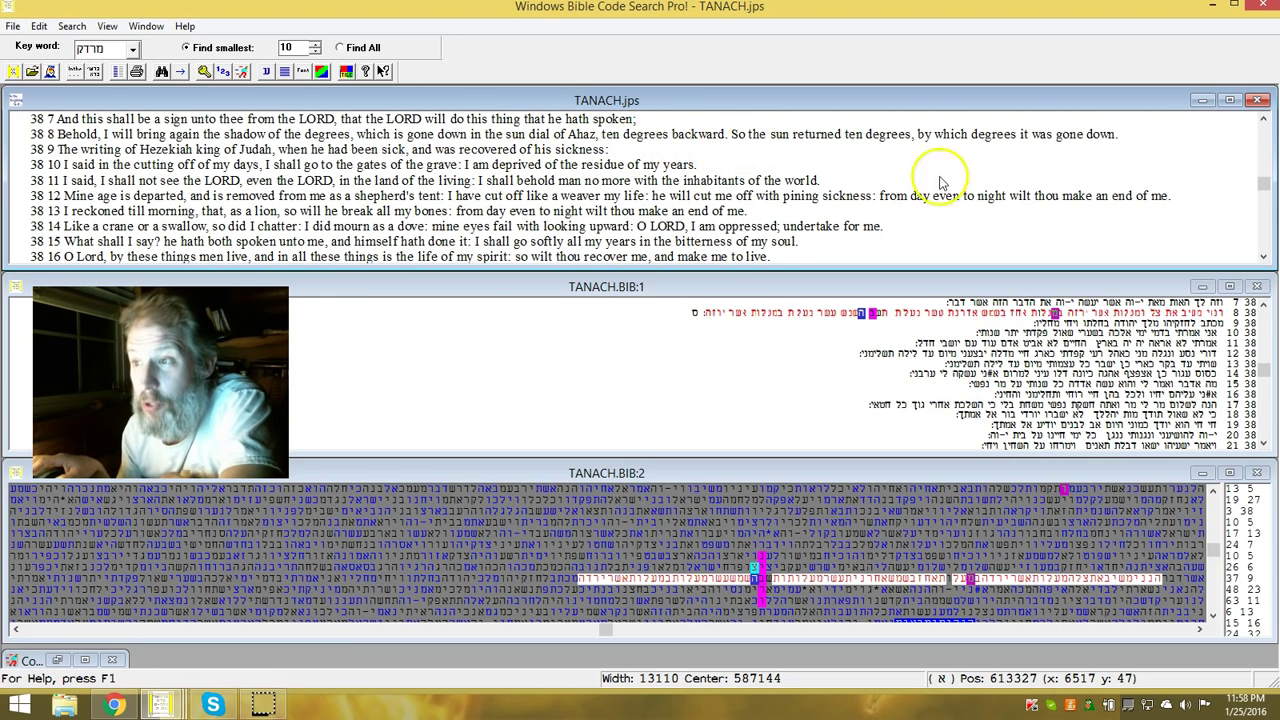
{"action": "mouse_move", "coordinate": [1010, 152]}
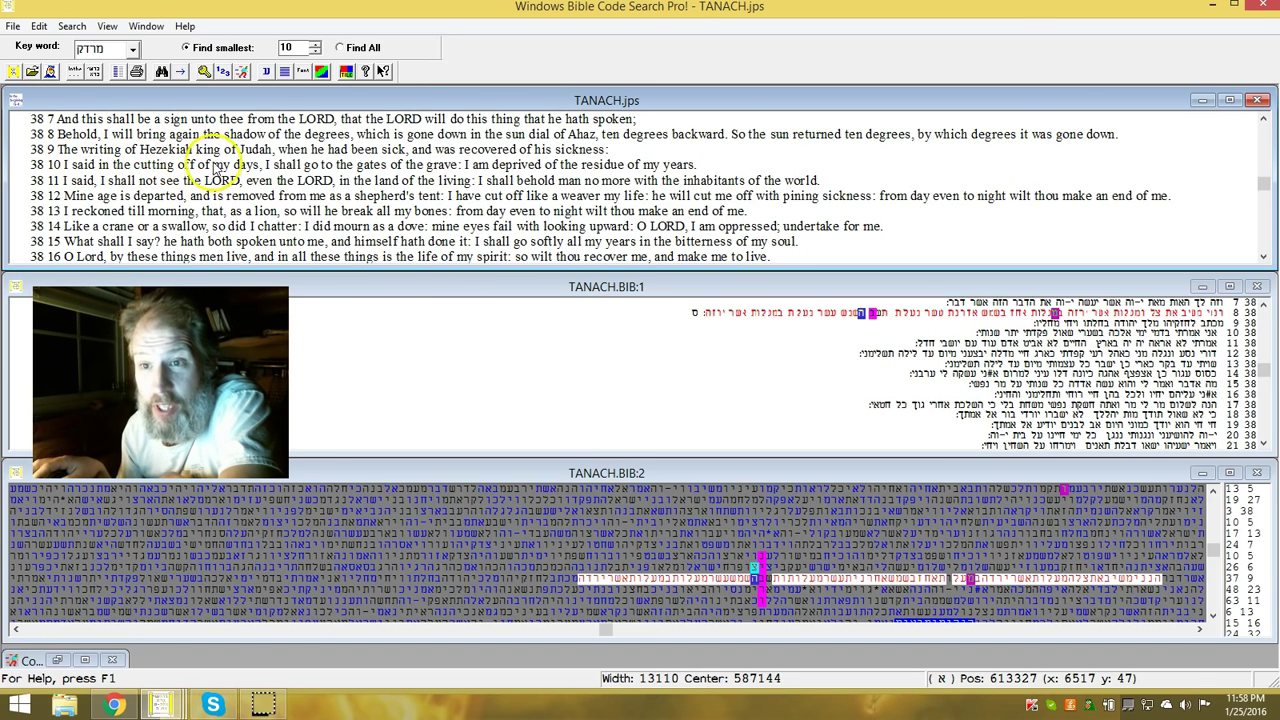
{"action": "mouse_move", "coordinate": [318, 160]}
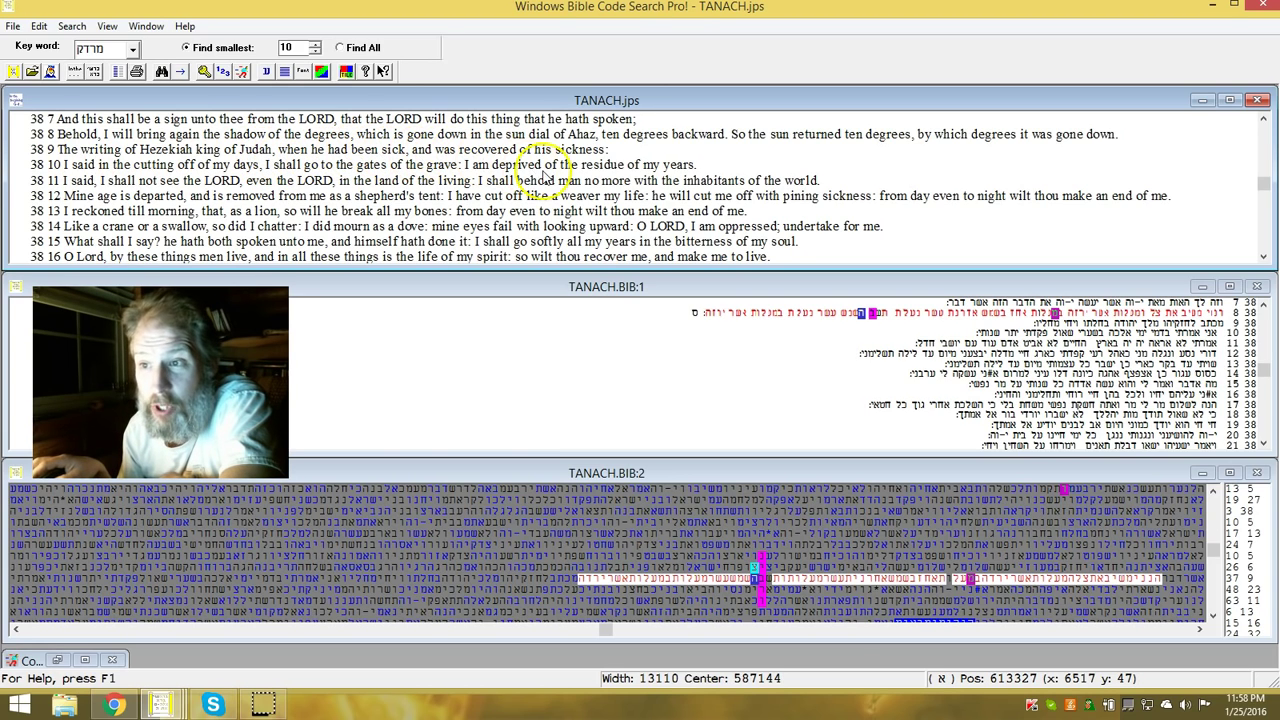
{"action": "mouse_move", "coordinate": [808, 168]}
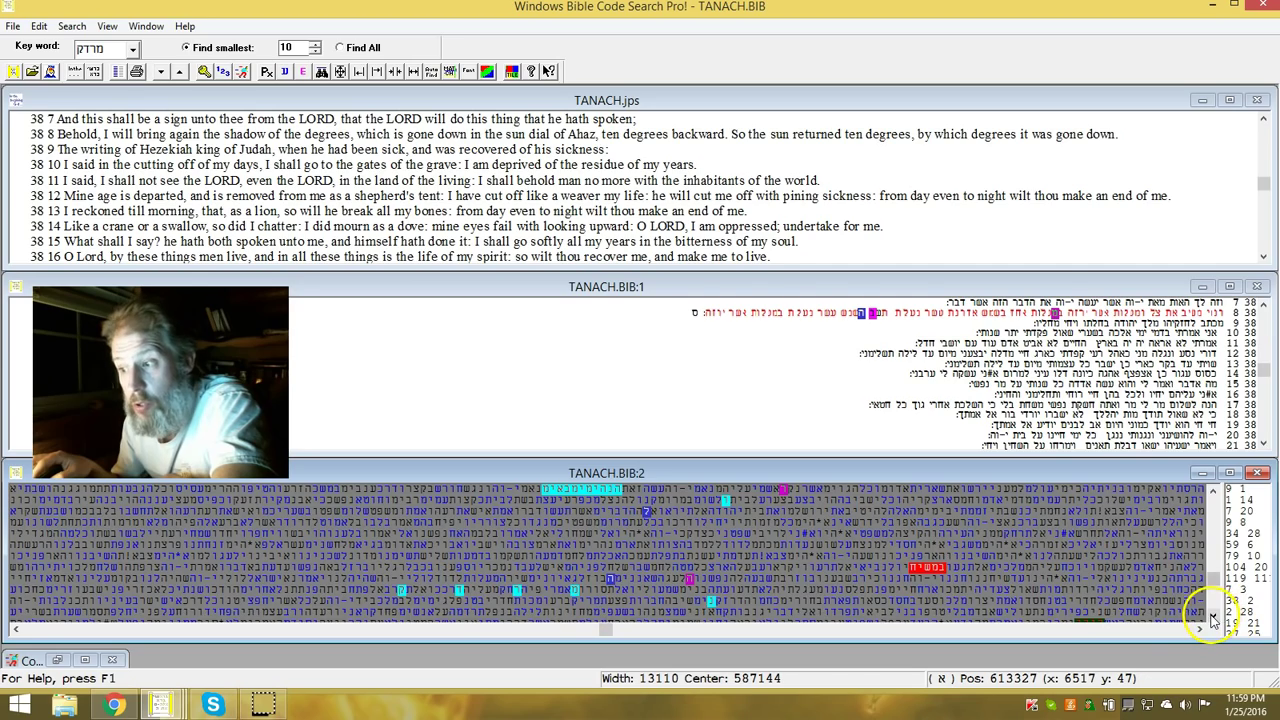
{"action": "left_click", "coordinate": [1211, 617]}
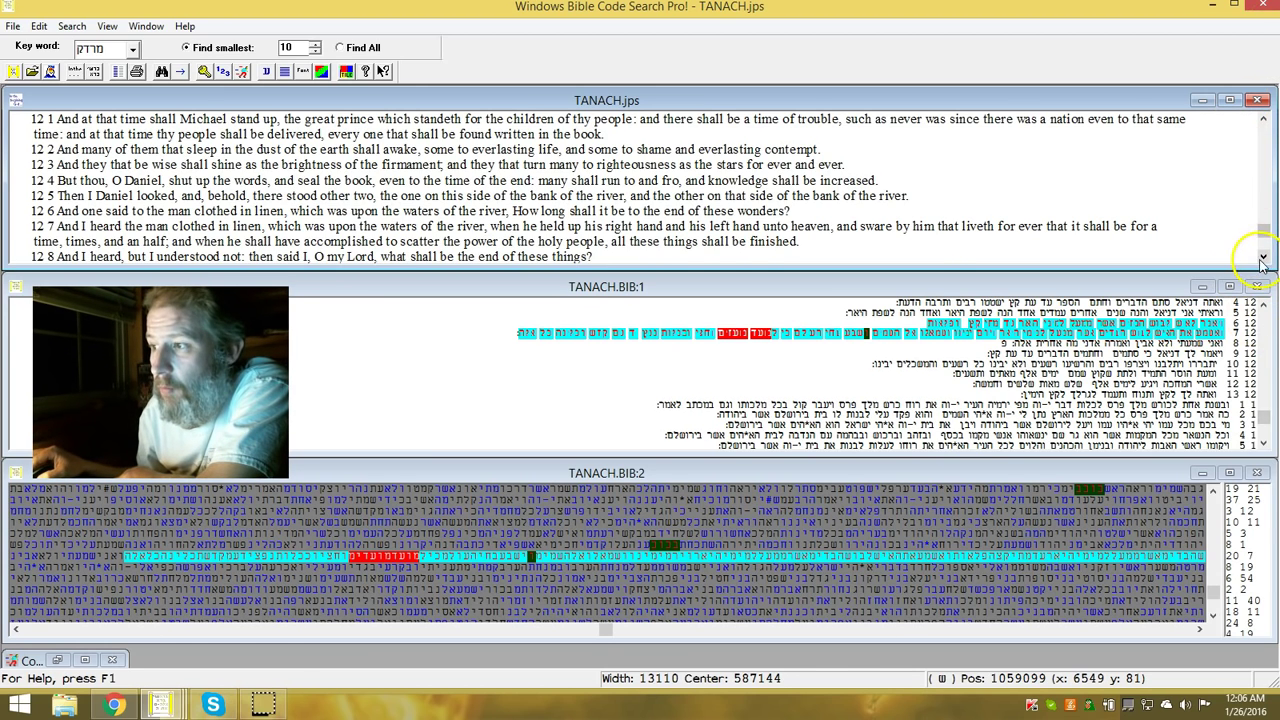
Step: Tile the TANACH.jps text and TANACH.BIB:1 and :2 windows showing Daniel 12 hits
{"action": "left_click", "coordinate": [1262, 257]}
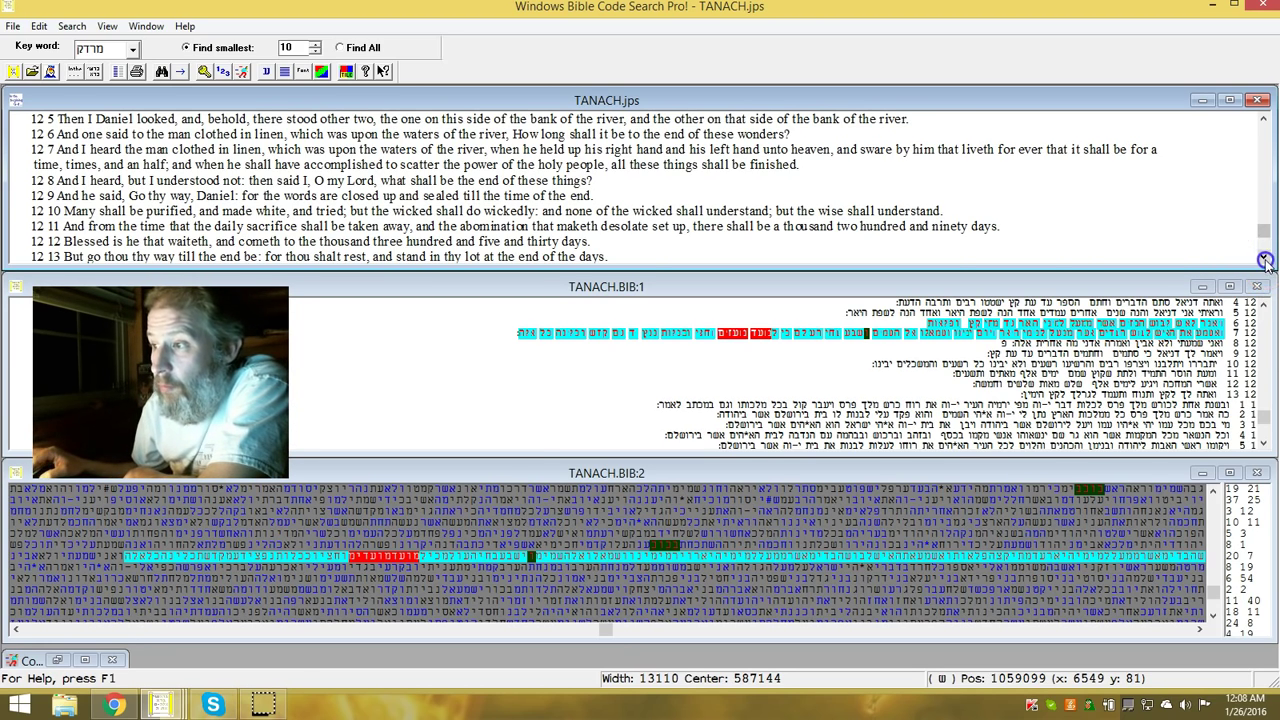
{"action": "left_click", "coordinate": [1266, 256]}
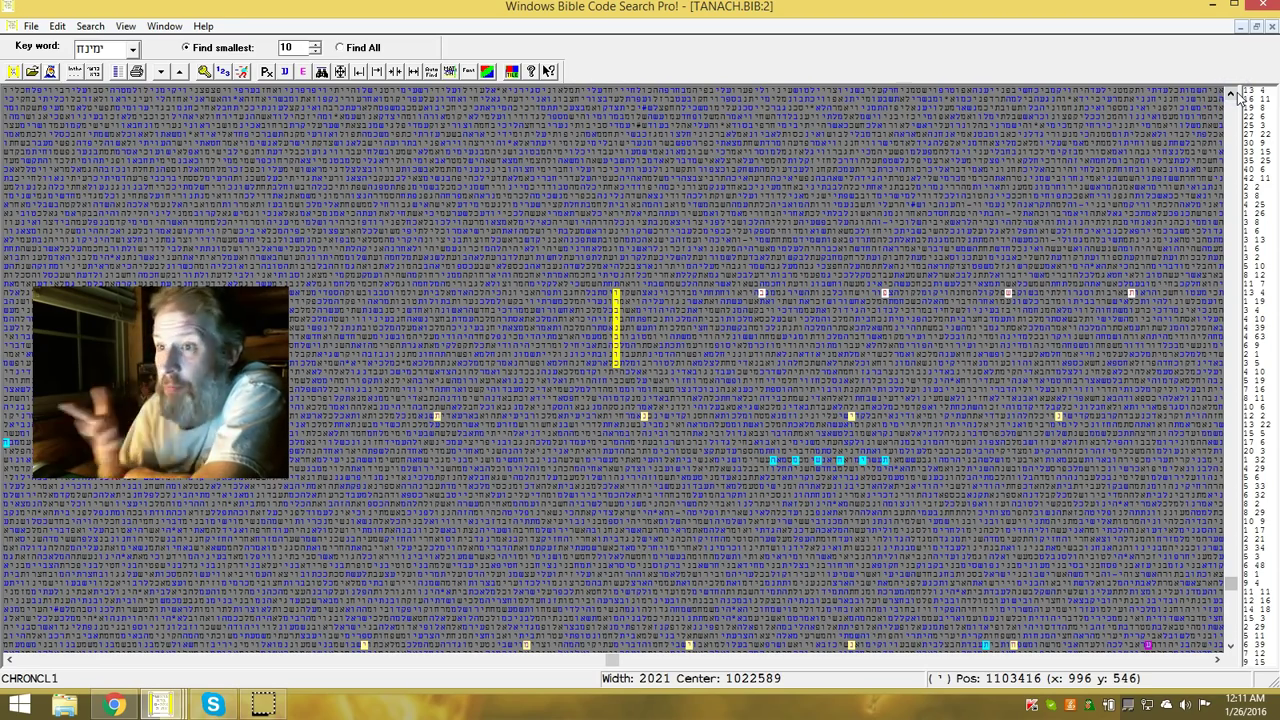
{"action": "mouse_move", "coordinate": [1035, 148]}
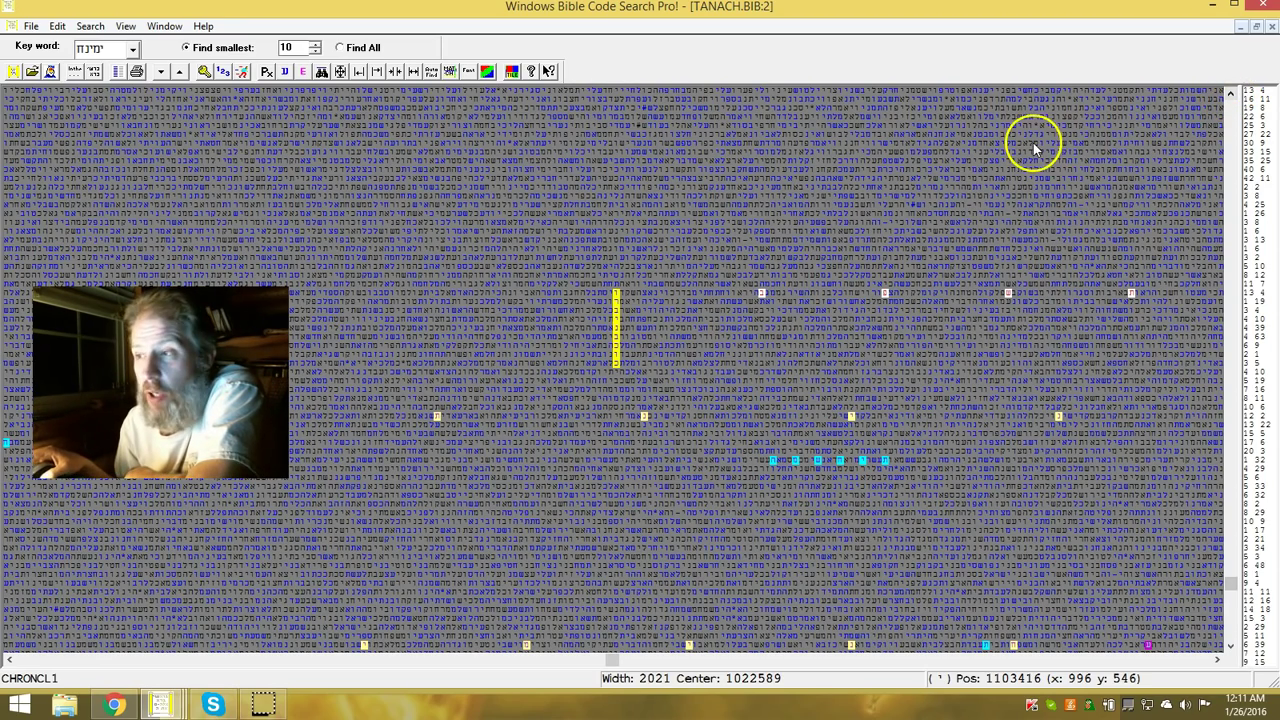
{"action": "mouse_move", "coordinate": [935, 252]}
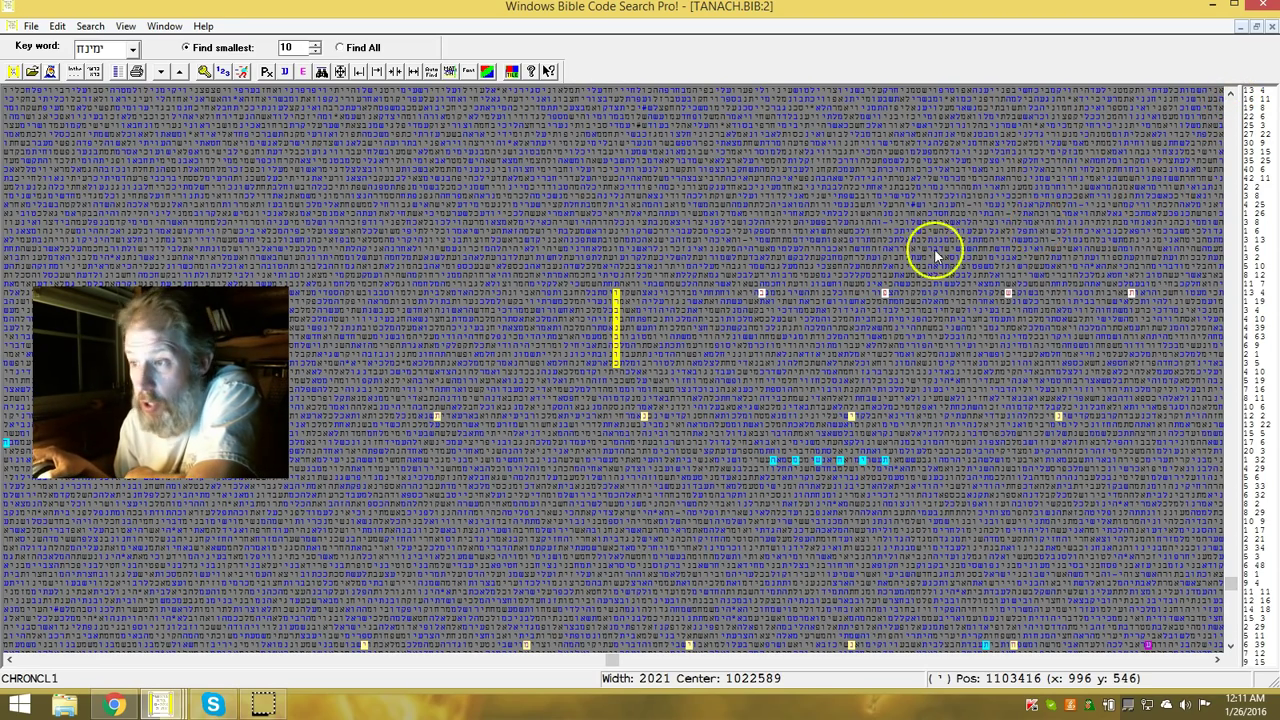
{"action": "mouse_move", "coordinate": [275, 620]}
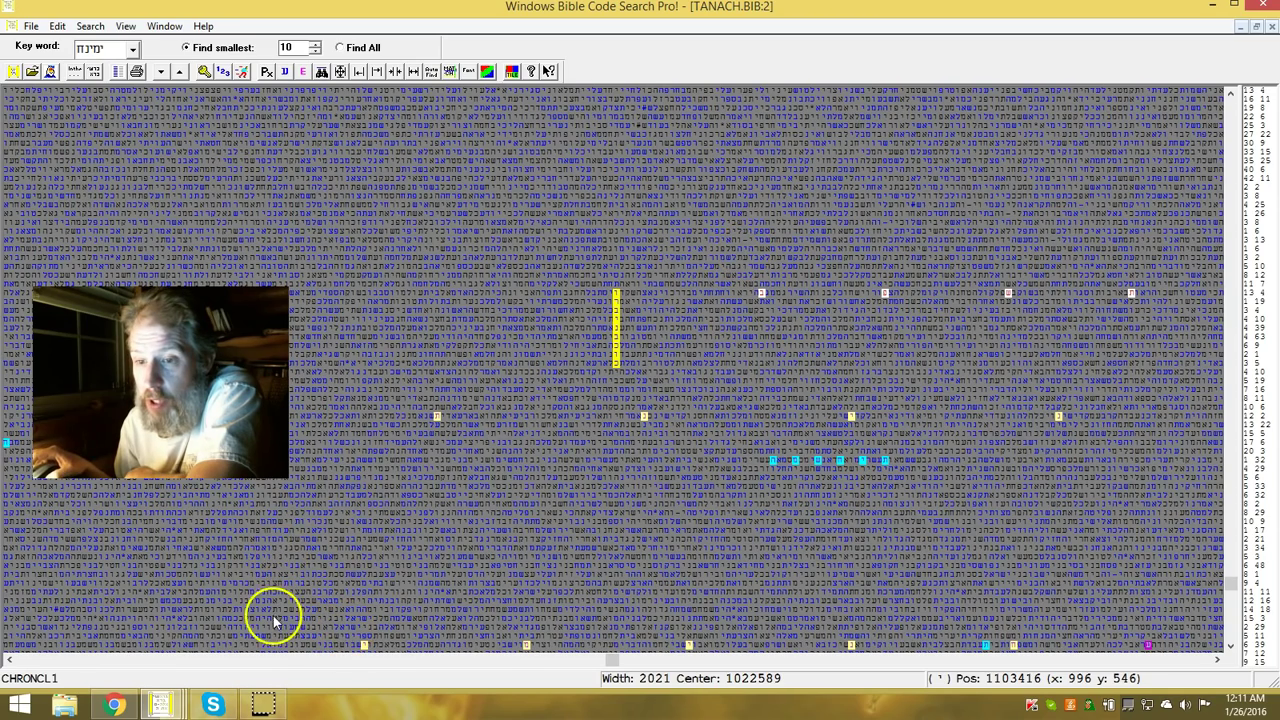
{"action": "mouse_move", "coordinate": [605, 340]}
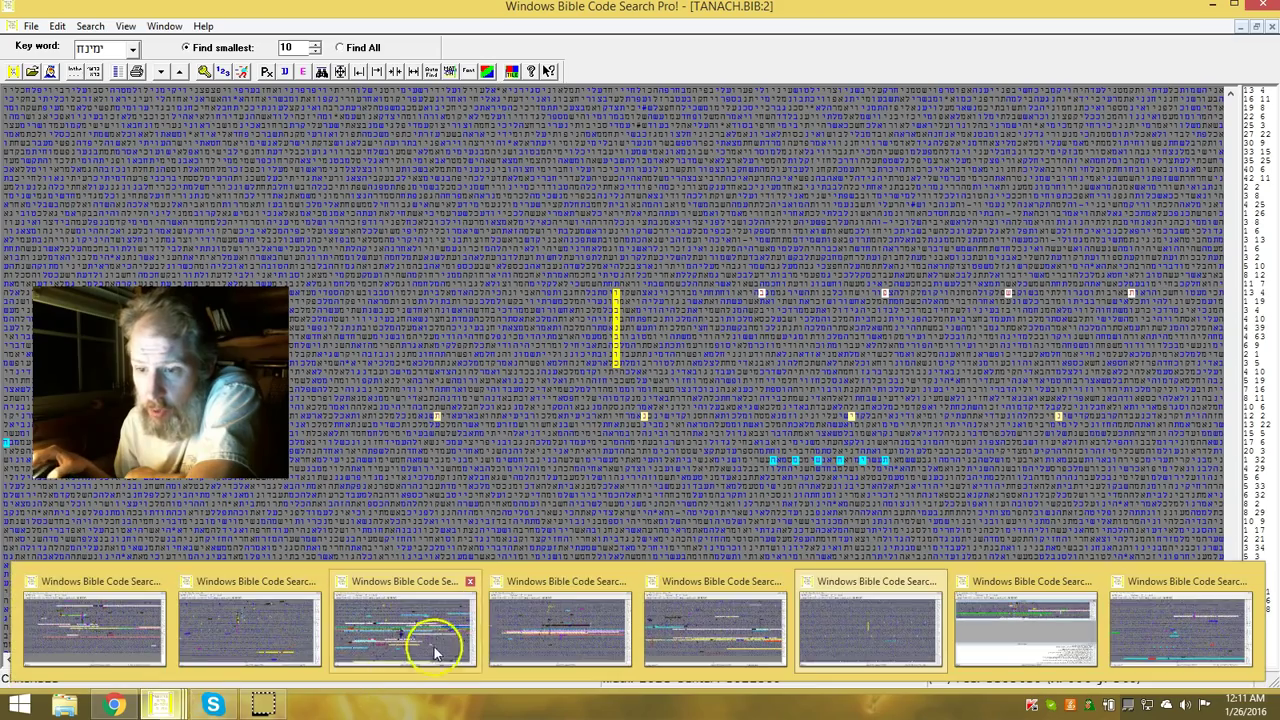
{"action": "left_click", "coordinate": [405, 625]}
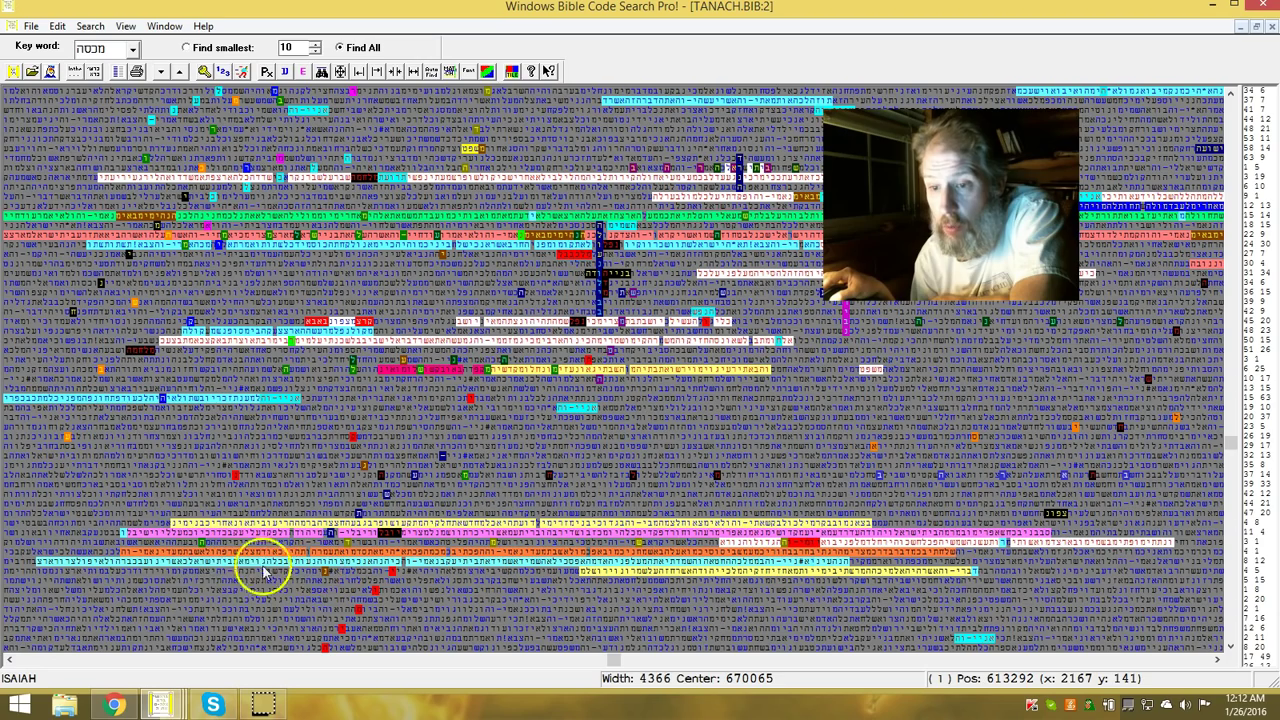
{"action": "mouse_move", "coordinate": [680, 485]}
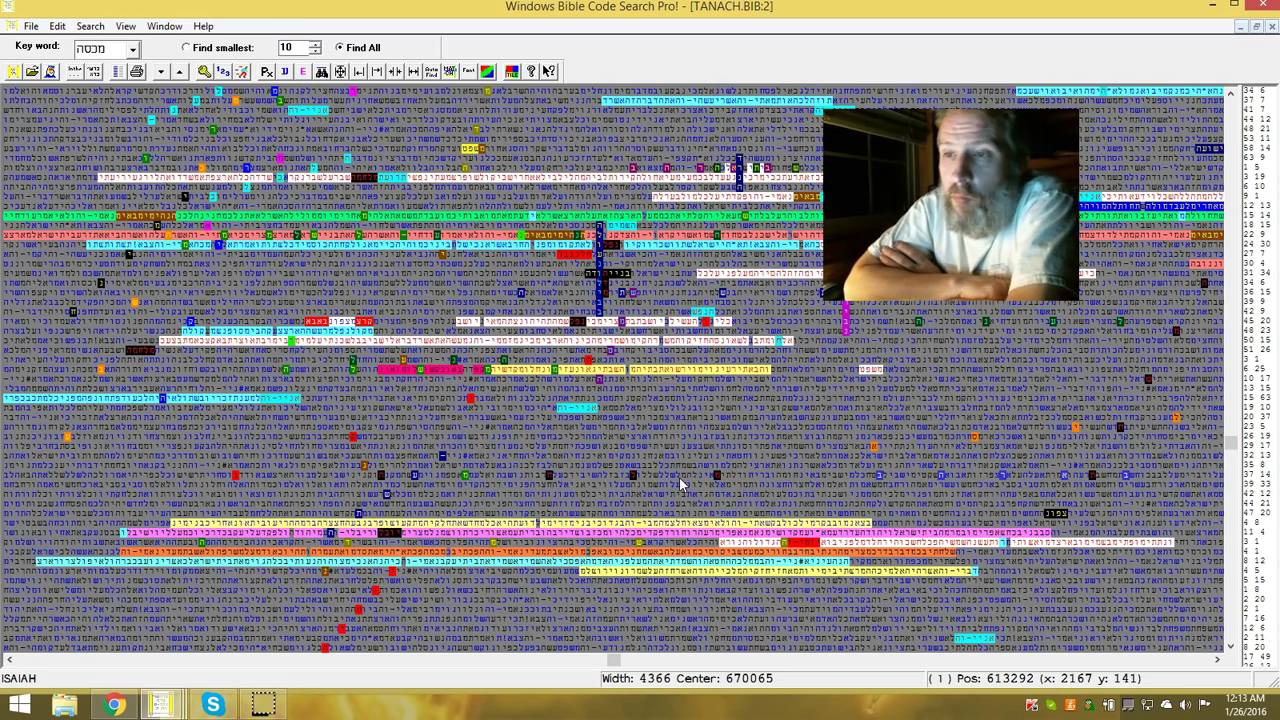